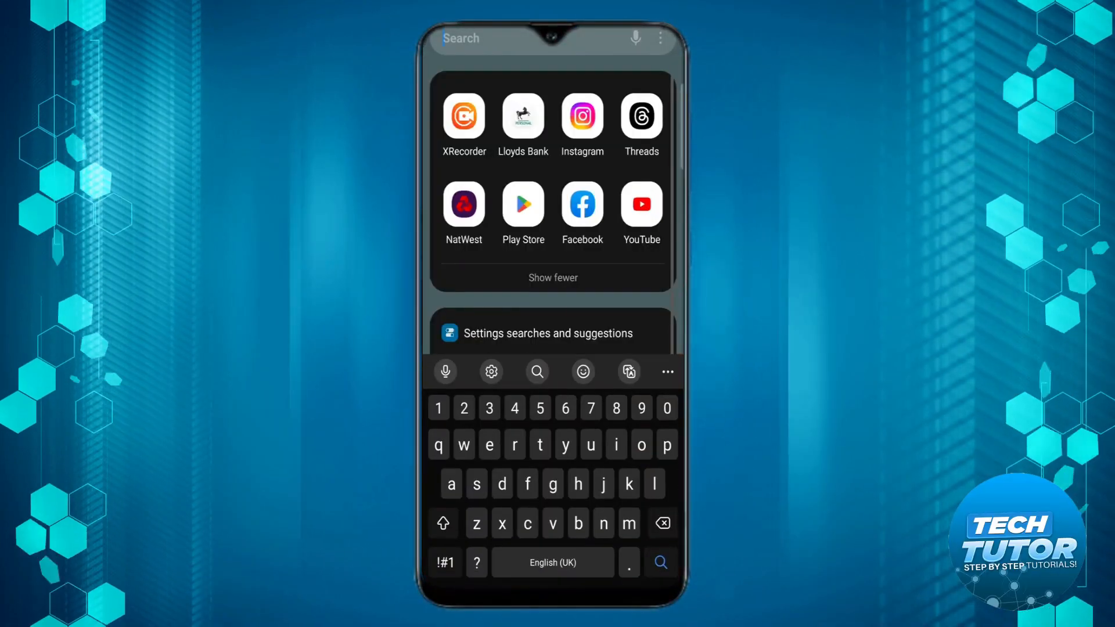
Search the app drawer for "sett" and launch Settings.
type("sett")
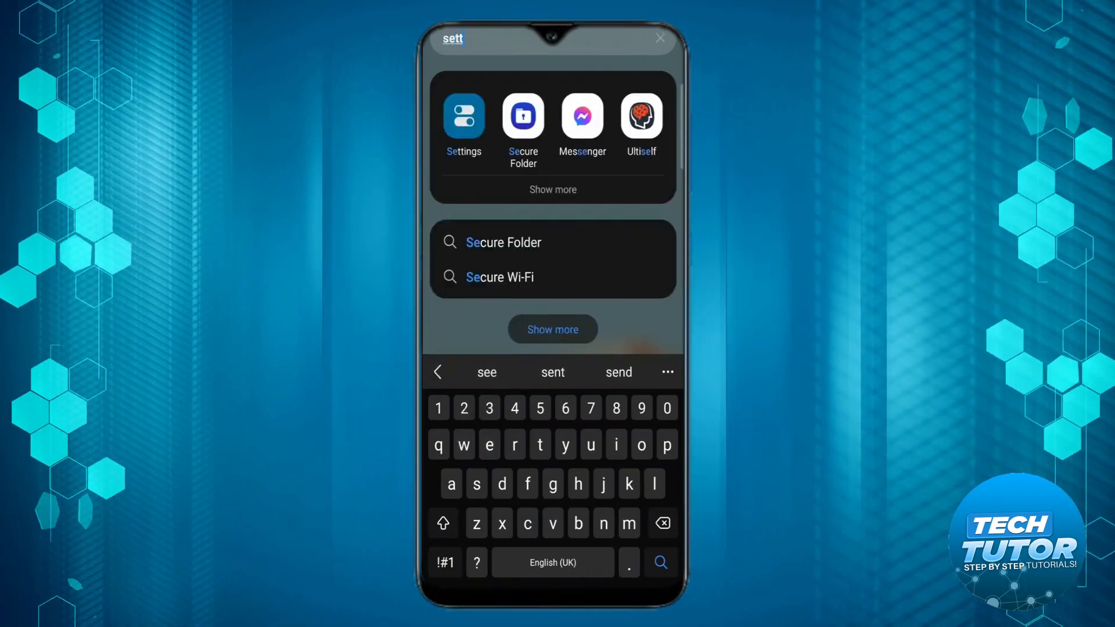
left_click(463, 118)
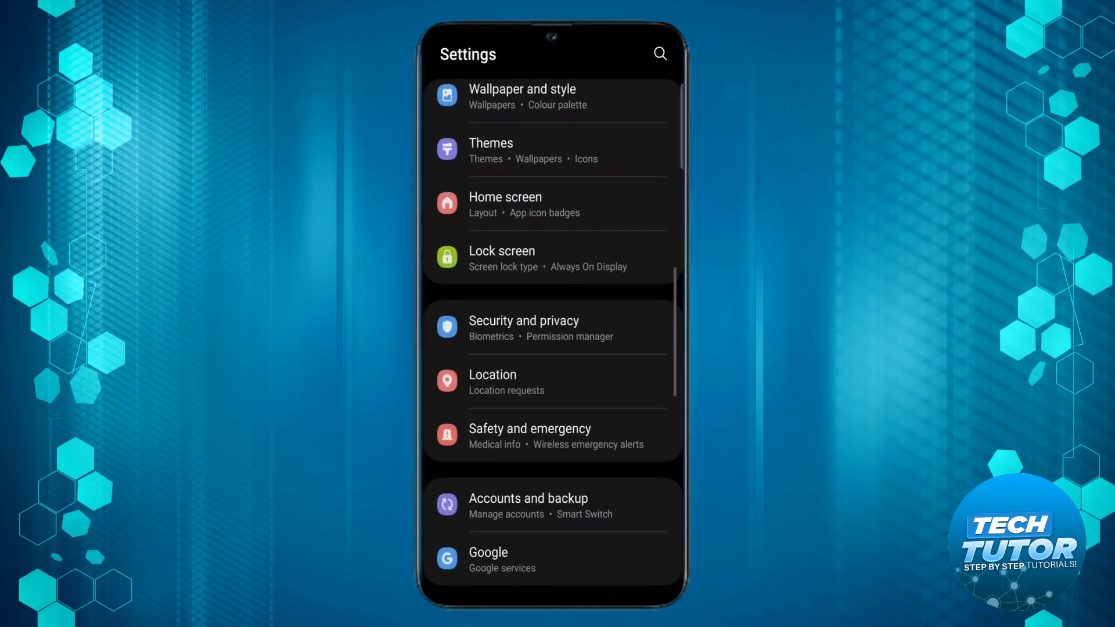
Scroll down the main Settings list to About phone and open it.
scroll("down", 3)
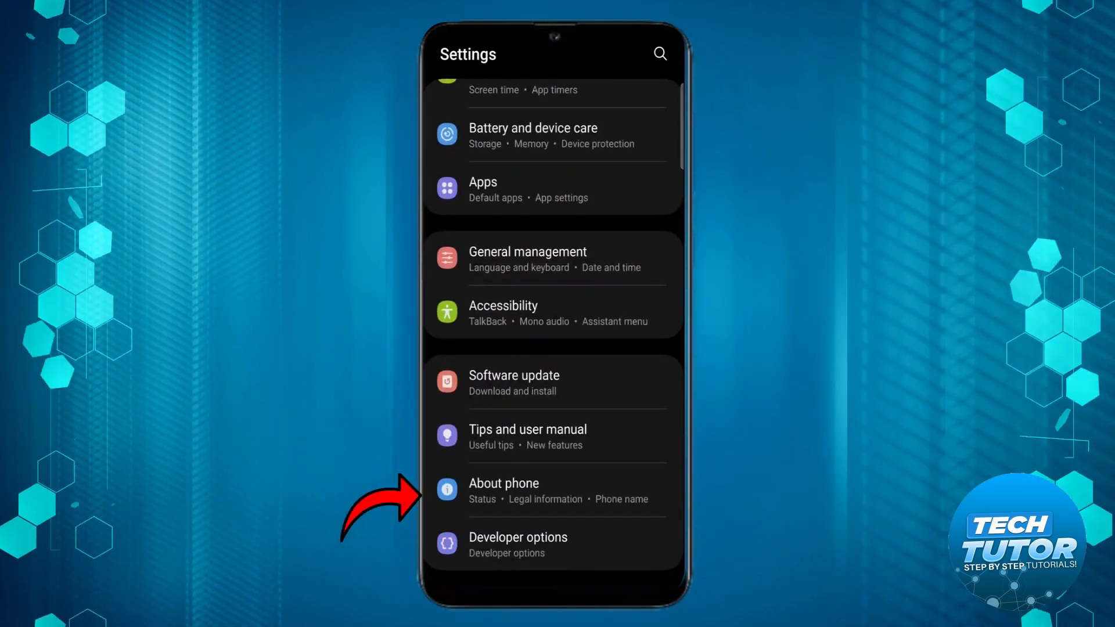
left_click(504, 491)
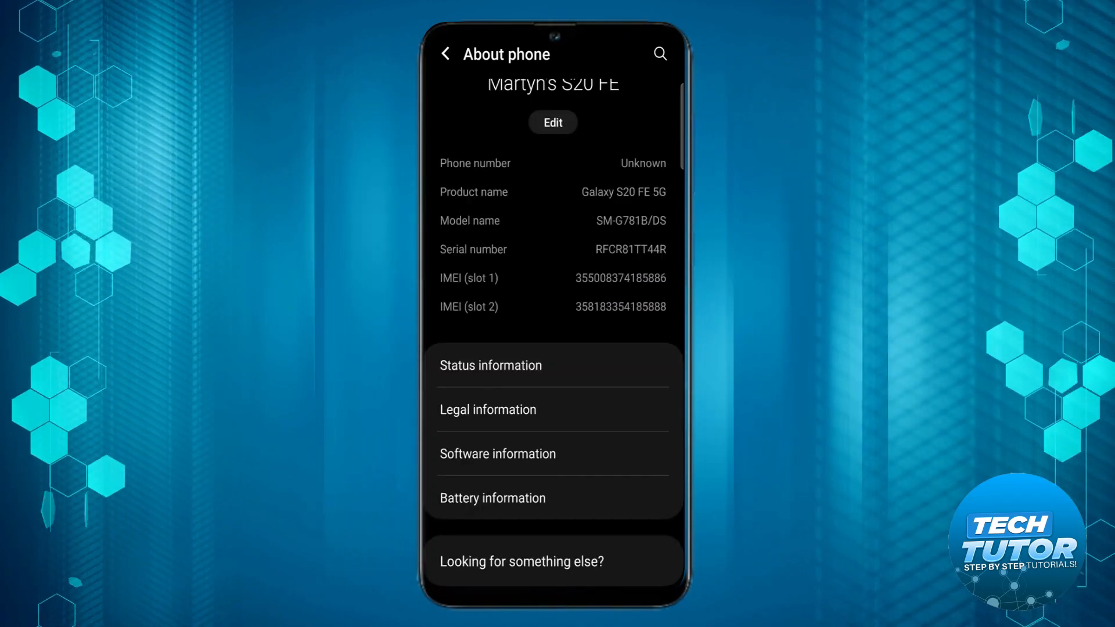
View Software information (One UI 5.1, Android 13), tap Build number, then return to Settings.
left_click(498, 454)
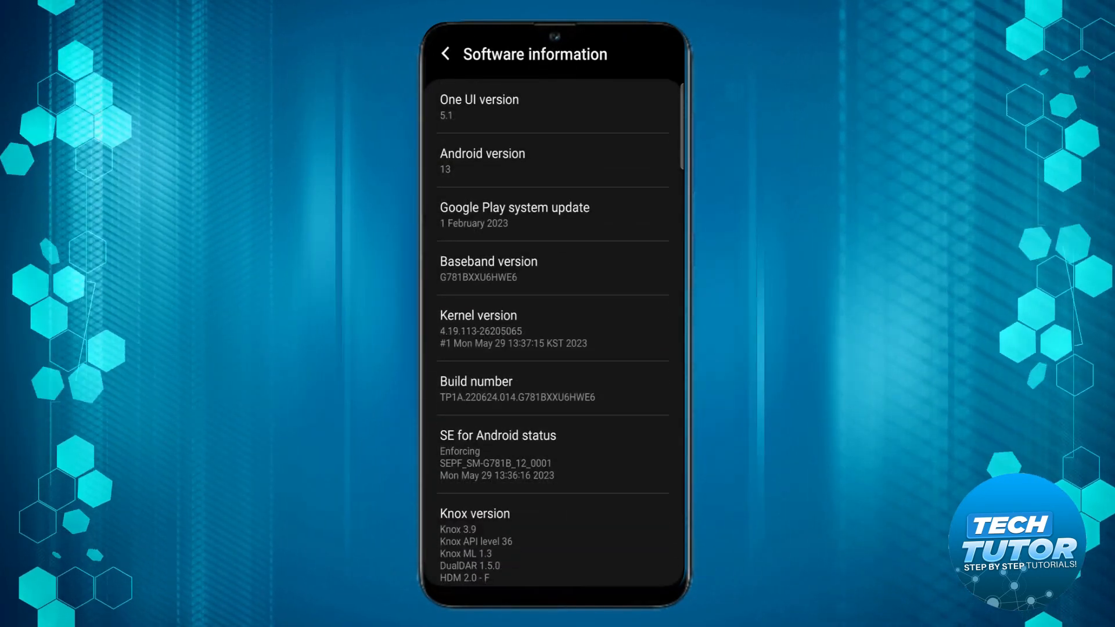
left_click(520, 389)
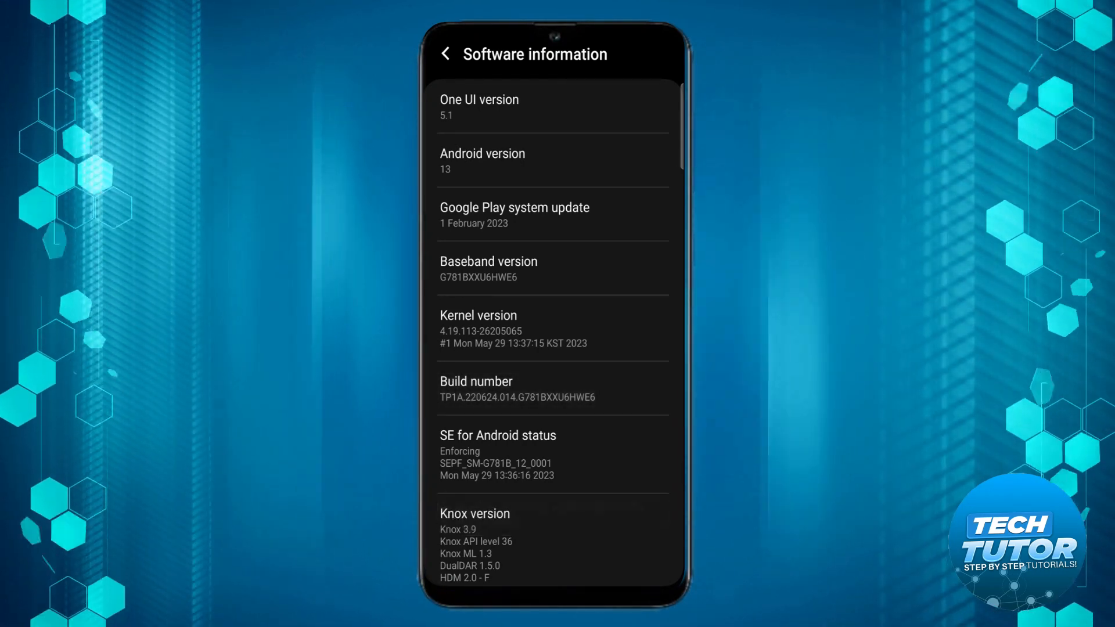
left_click(445, 54)
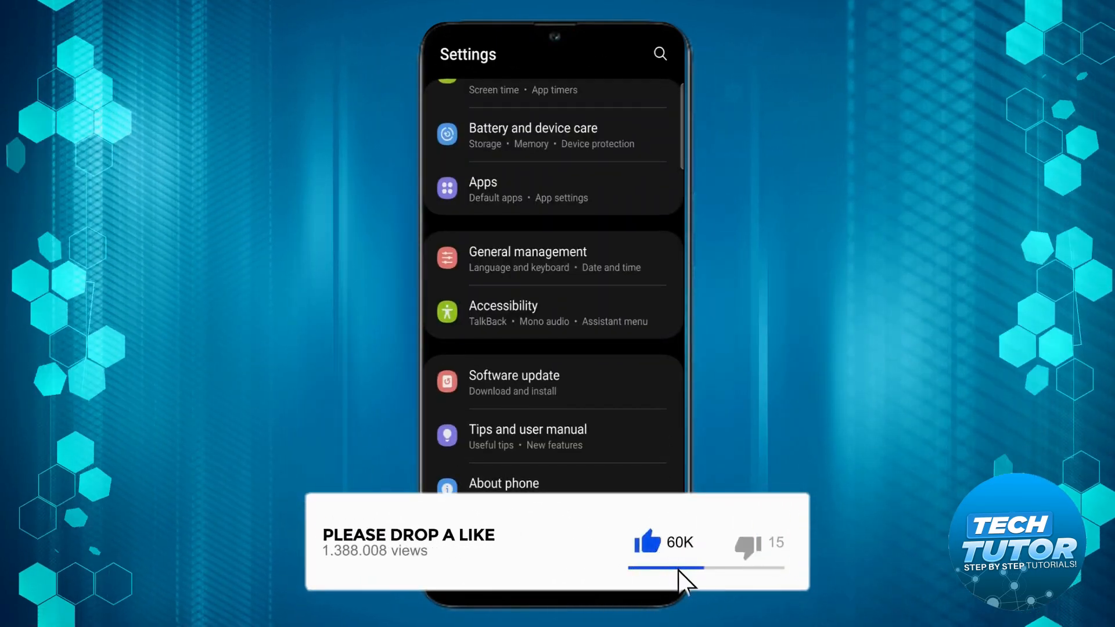
Search Settings for "develop" and open Developer options.
left_click(659, 53)
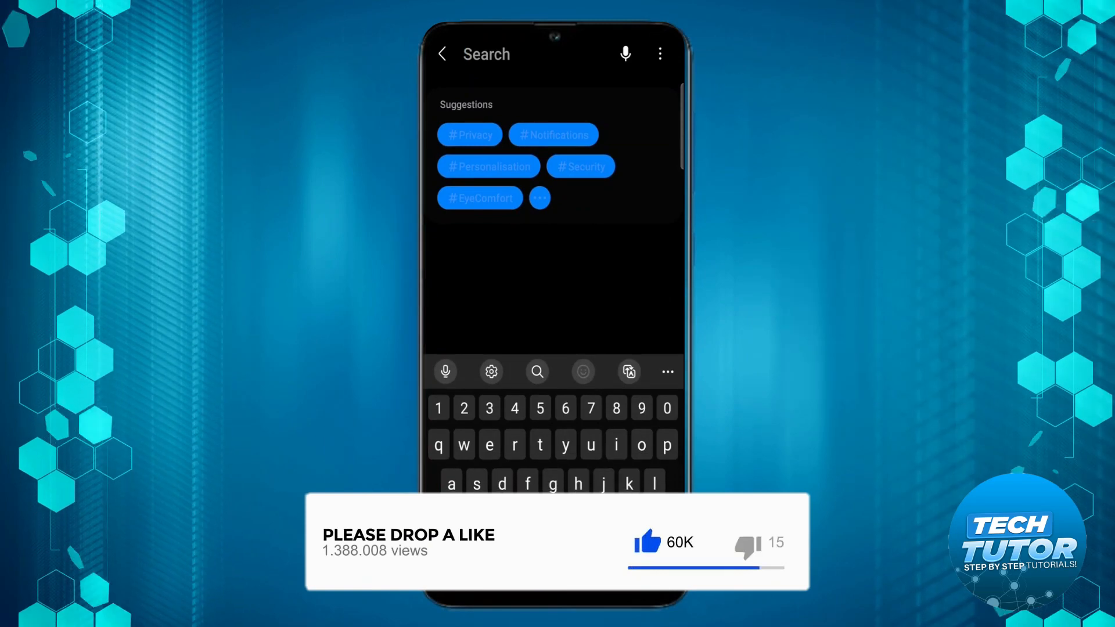
type("de")
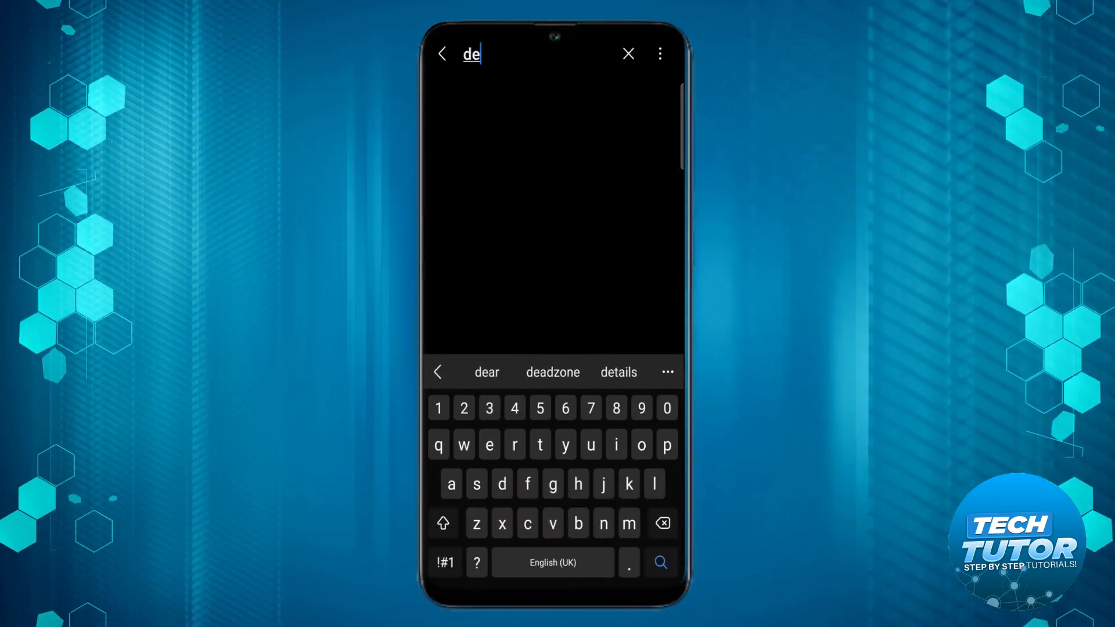
type("velop")
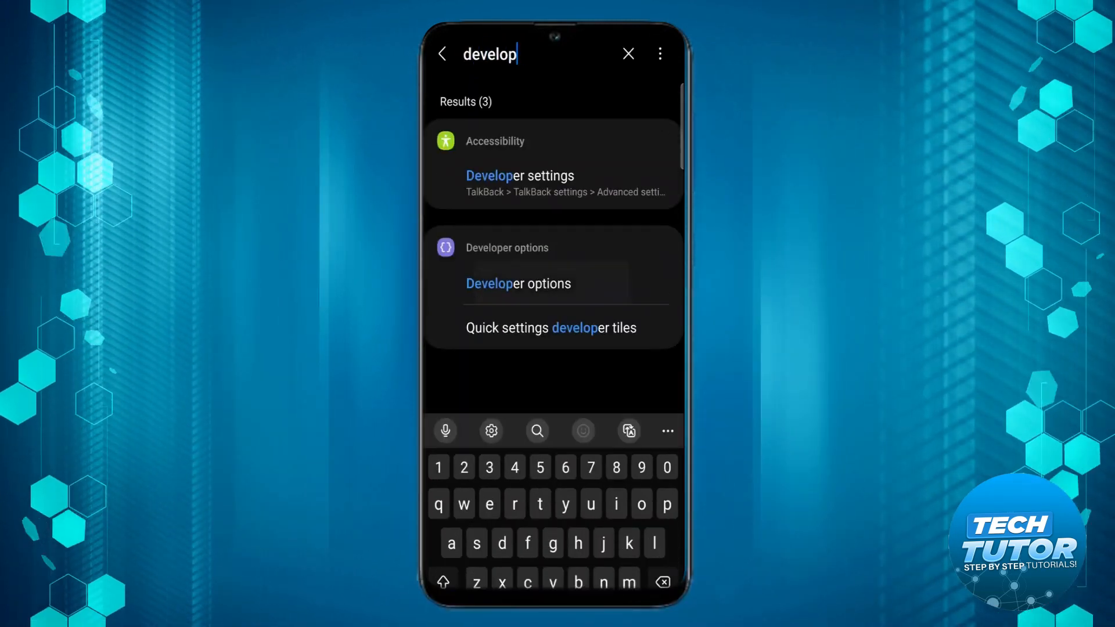
left_click(517, 283)
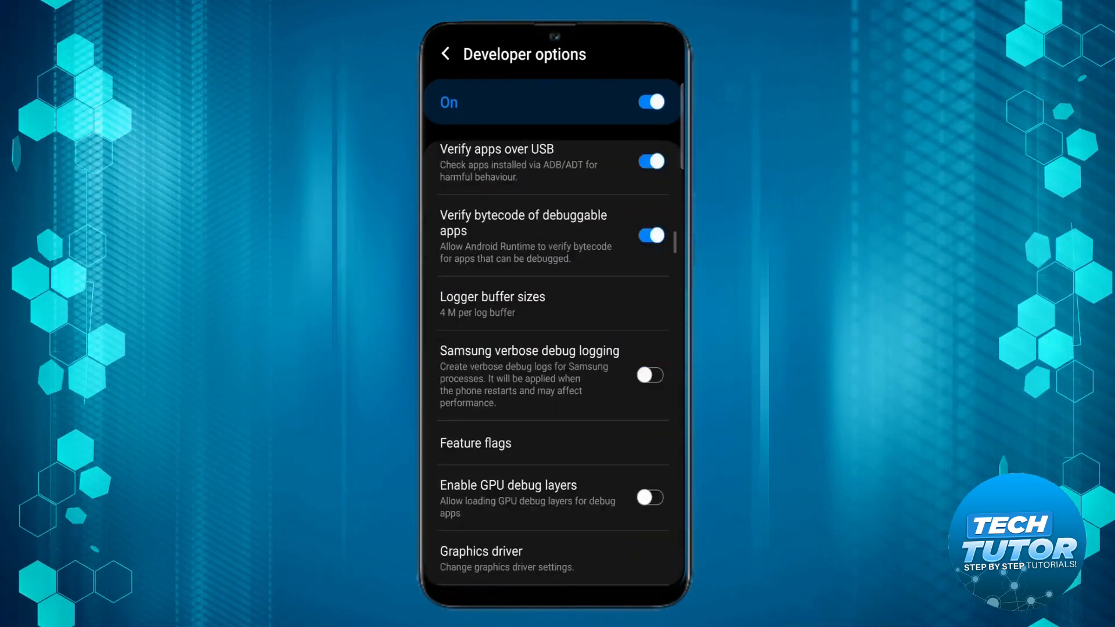
Scroll to the Apps section and show the Background process limit choices.
scroll("down", 3)
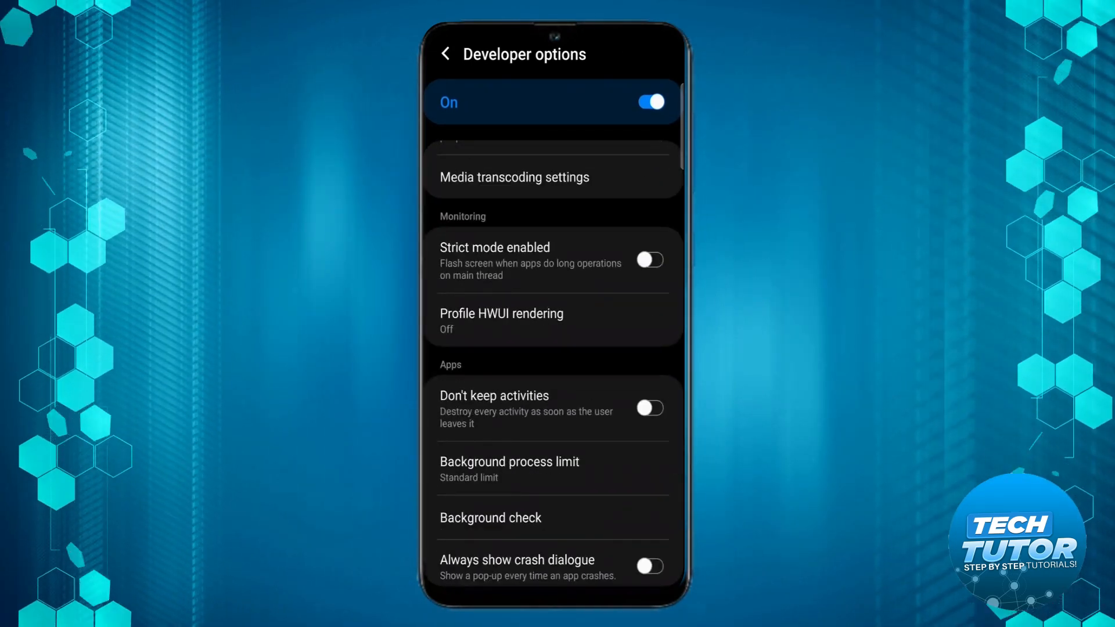
scroll("down", 3)
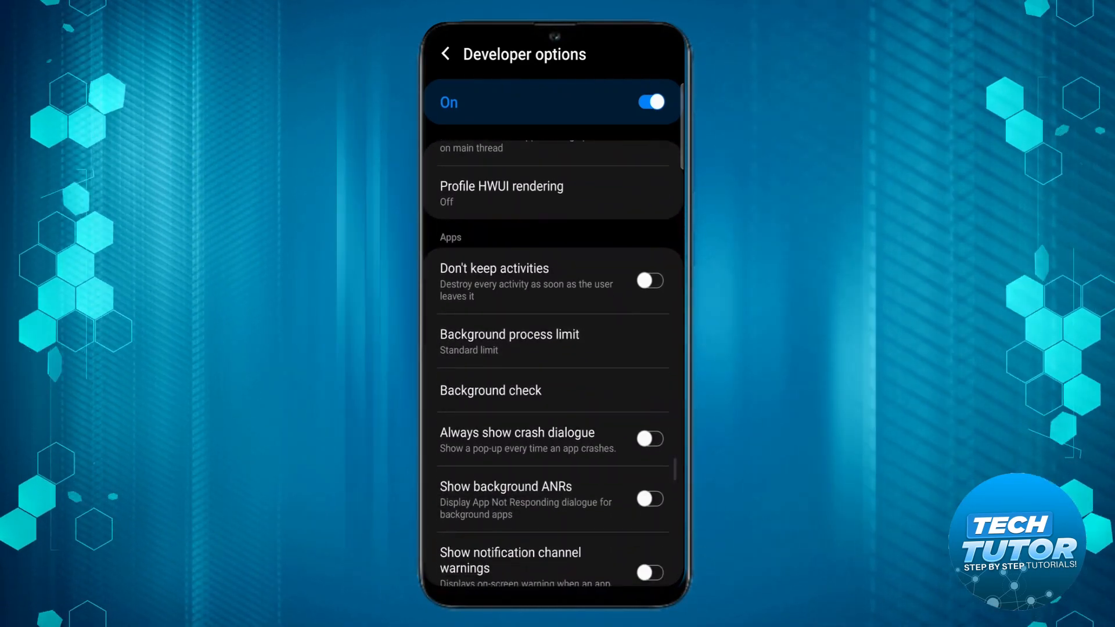
left_click(510, 341)
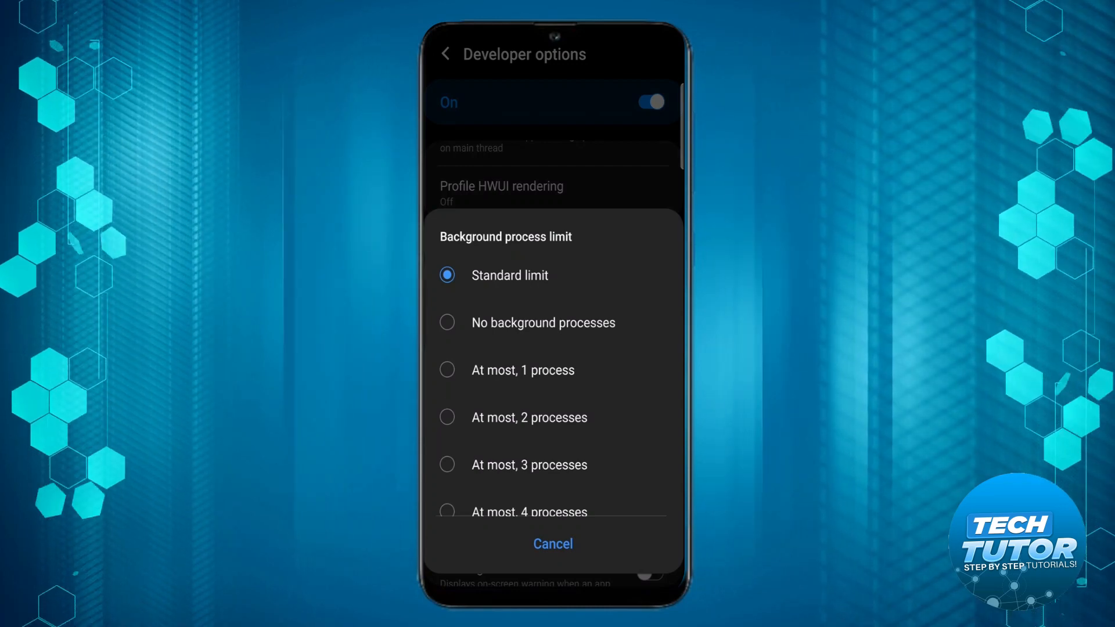
Select Standard limit in the Background process limit dialog.
left_click(552, 543)
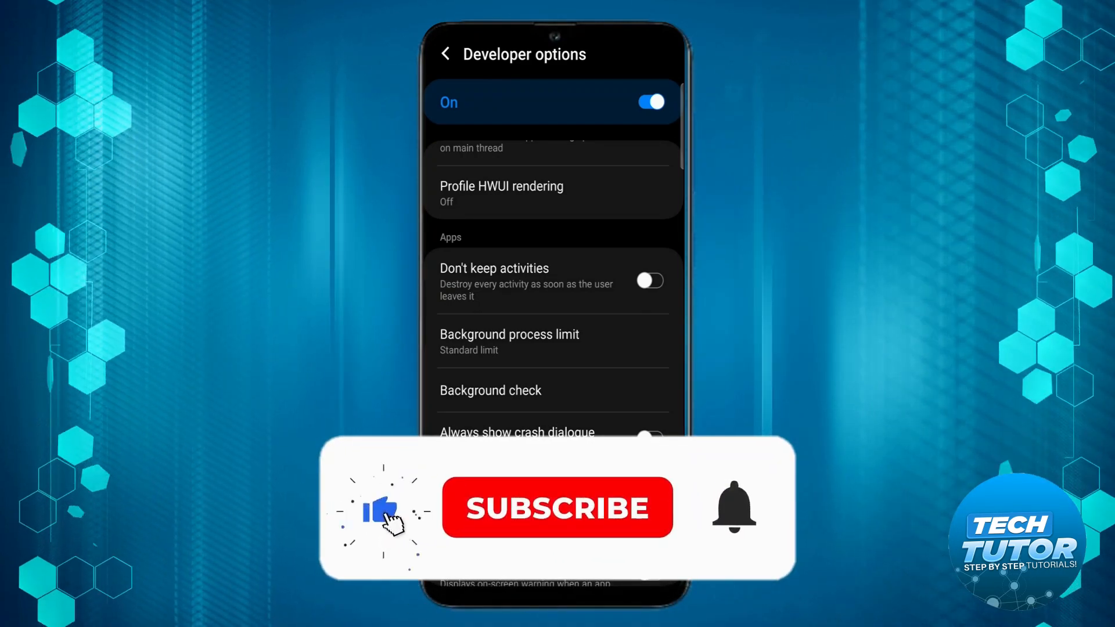
left_click(557, 508)
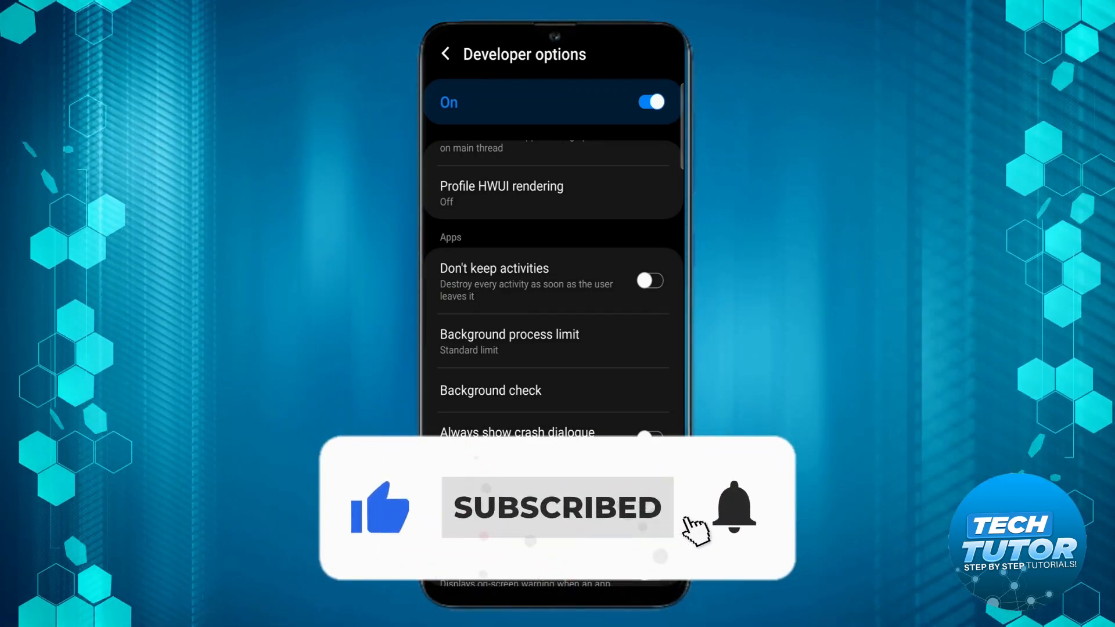